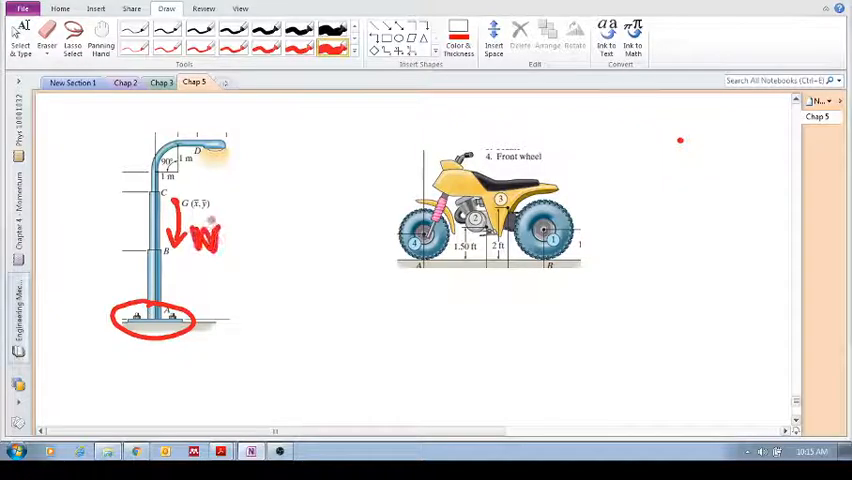
Erase the messy W label on the lamp-post figure with the eraser
left_click(47, 35)
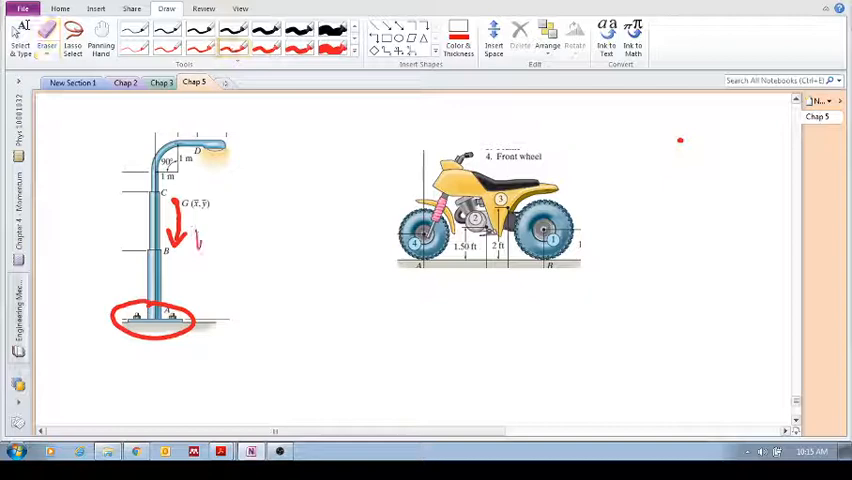
left_click_drag(195, 235, 210, 250)
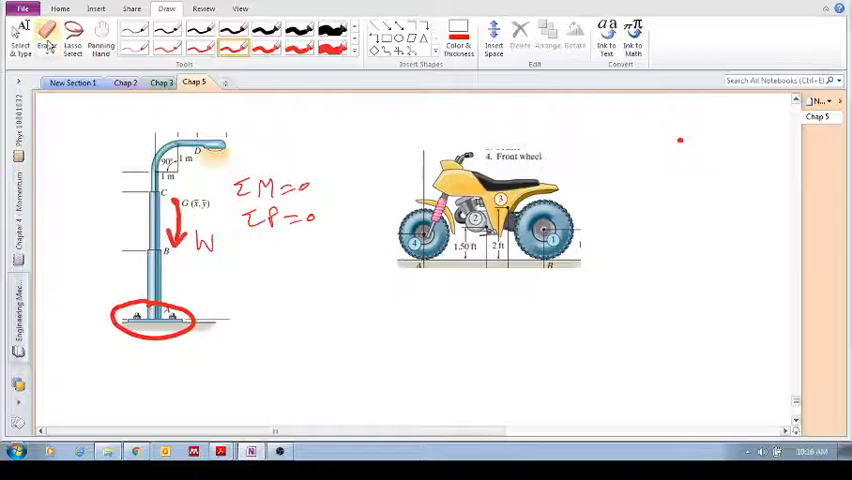
left_click(47, 33)
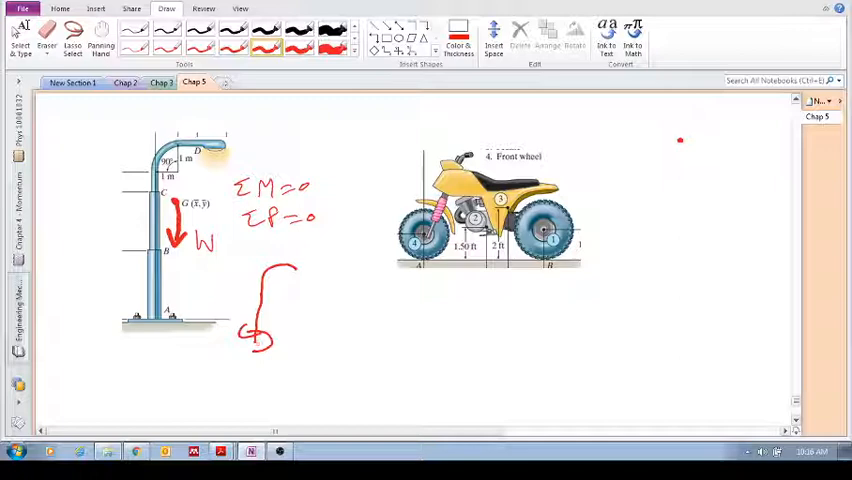
Extend the post sketch, add force arrows and marks at its base, and circle G
left_click_drag(258, 345, 255, 370)
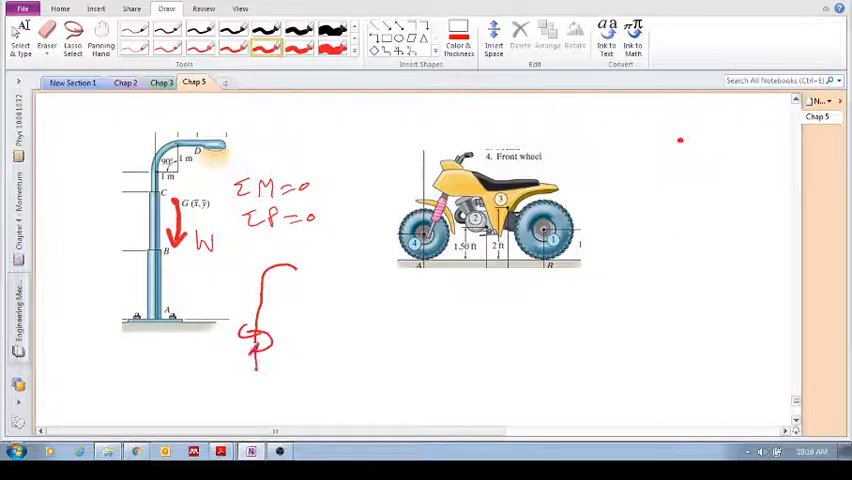
left_click_drag(220, 343, 275, 343)
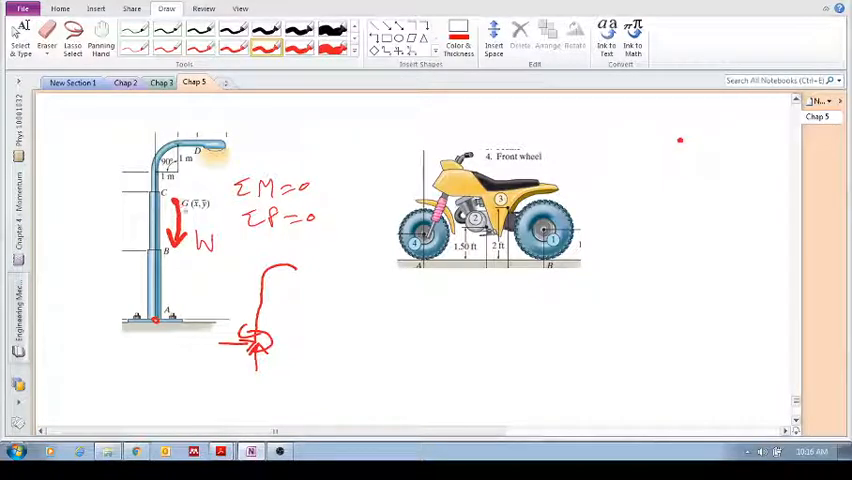
left_click_drag(165, 210, 175, 200)
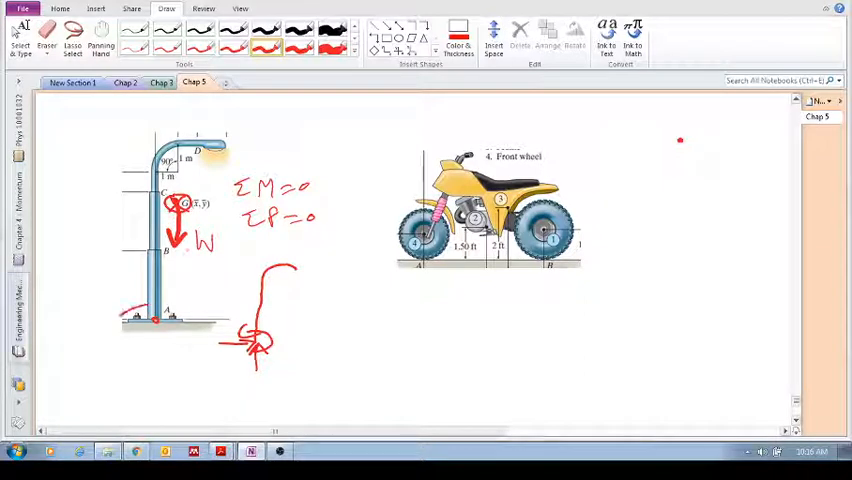
left_click_drag(125, 320, 190, 320)
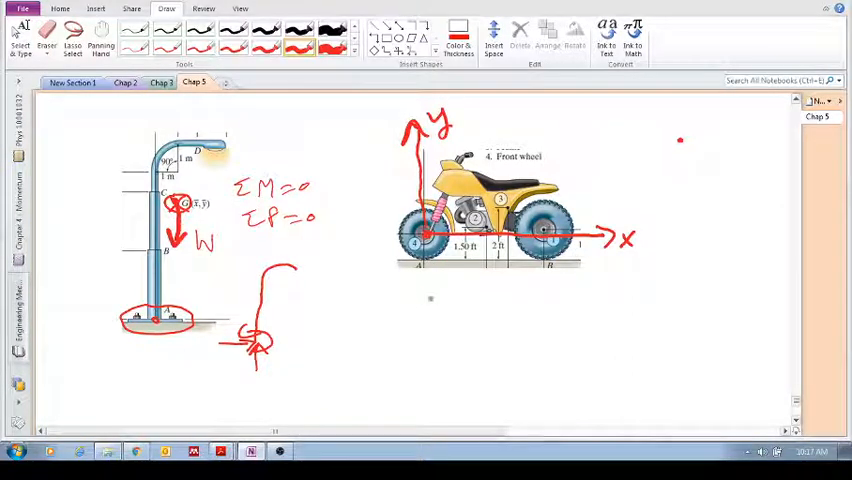
Begin writing the x̄M = equation below the motorbike
left_click_drag(385, 322, 413, 302)
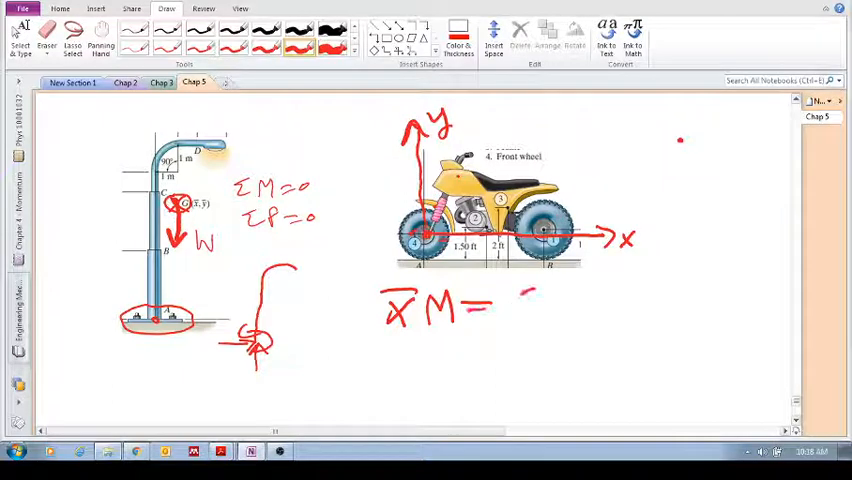
Finish the centroid equation's right-hand side as ΣxM
type("ΣxN")
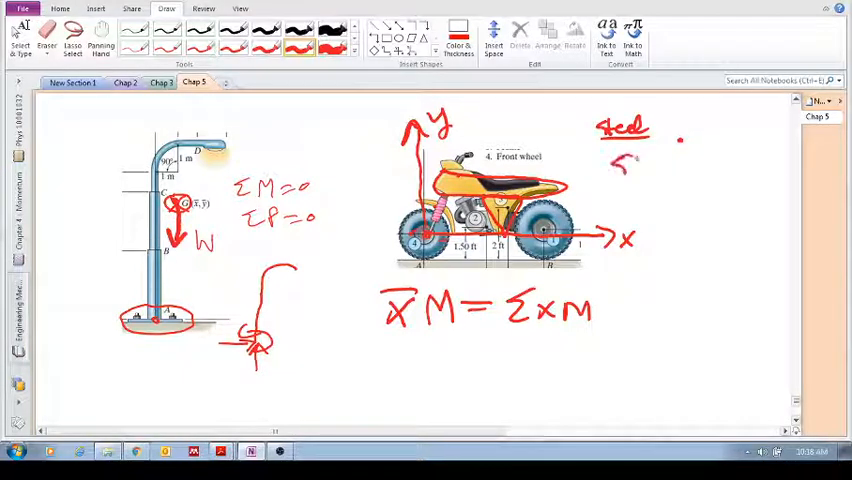
Write 500kg, detail the box sketch, and start the ȳM equation
type("500kg")
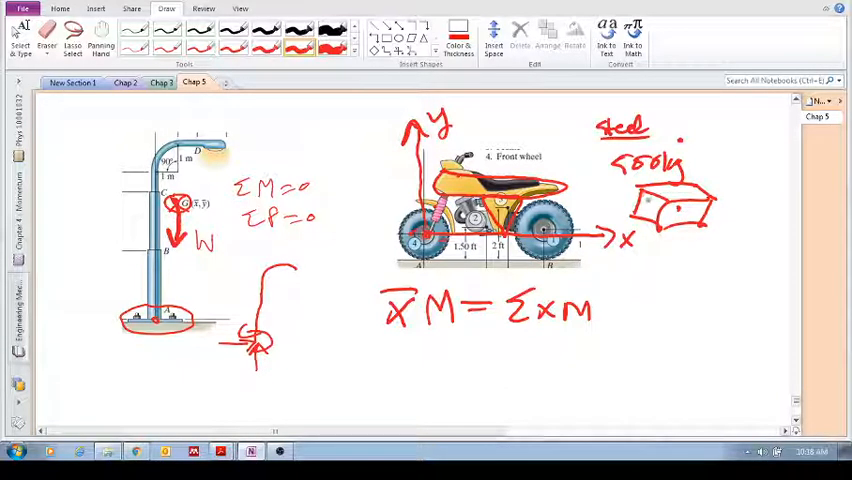
left_click_drag(650, 200, 690, 215)
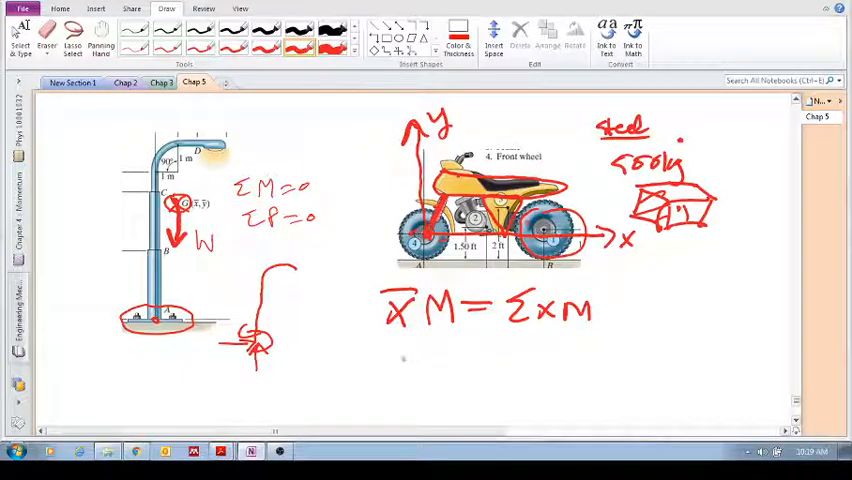
left_click_drag(395, 360, 470, 370)
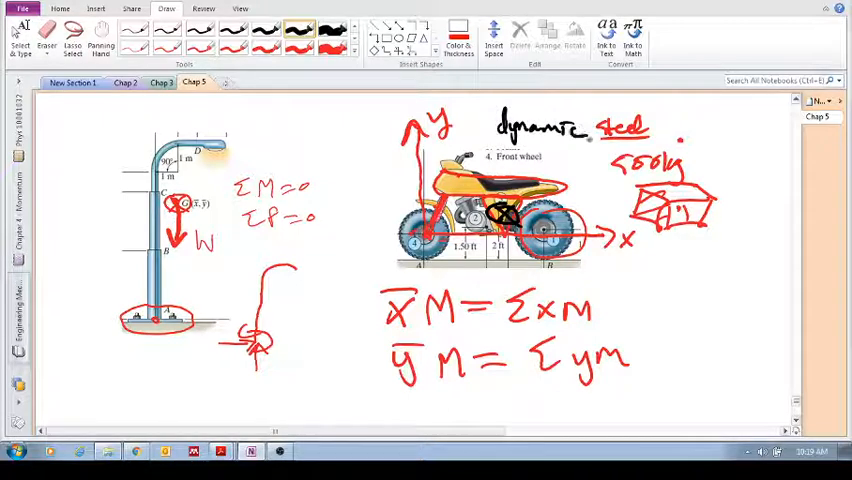
Scroll down past the finished equations to the wooded outdoor photo
scroll("down", 3)
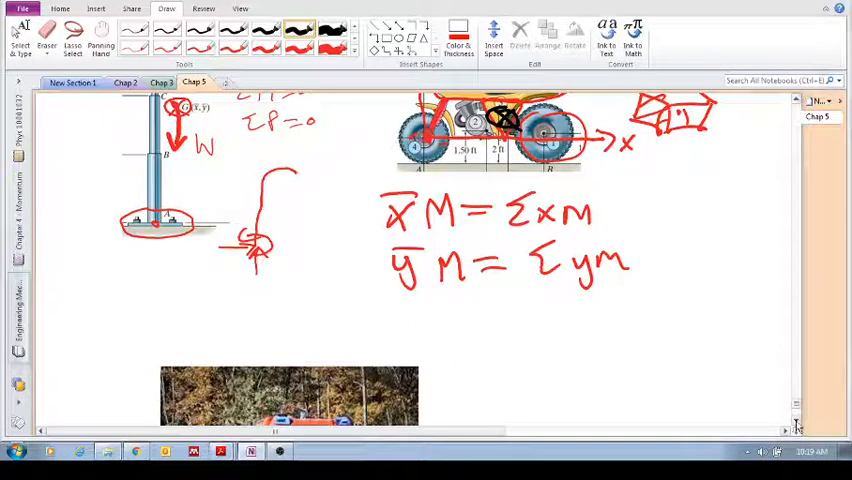
Scroll further until the fire engine photo is fully visible
scroll("down", 3)
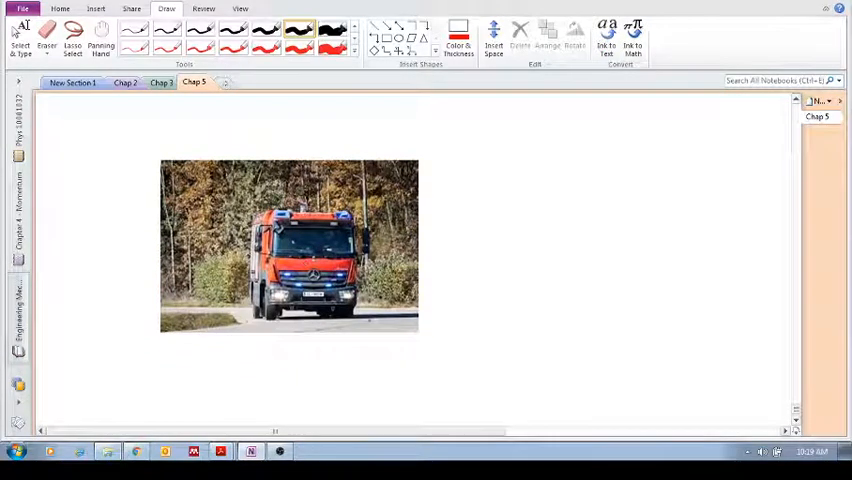
mouse_move(428, 199)
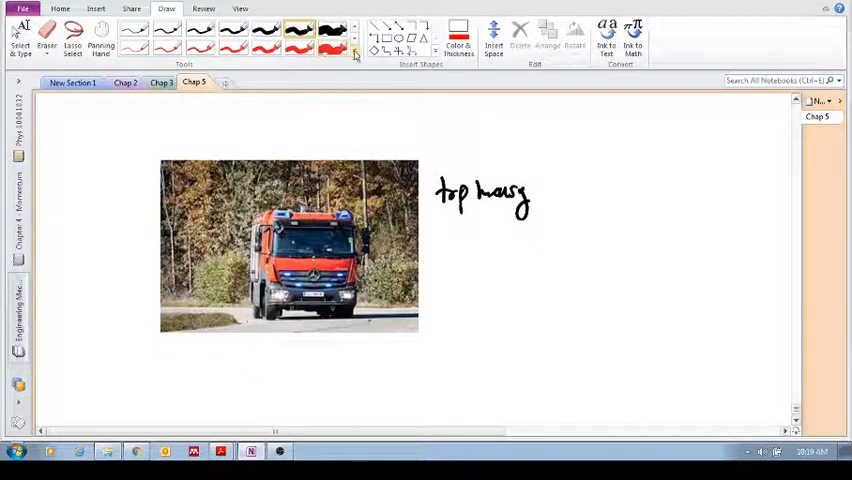
Choose a red pen and draw a ground line along the truck's wheels
left_click(355, 54)
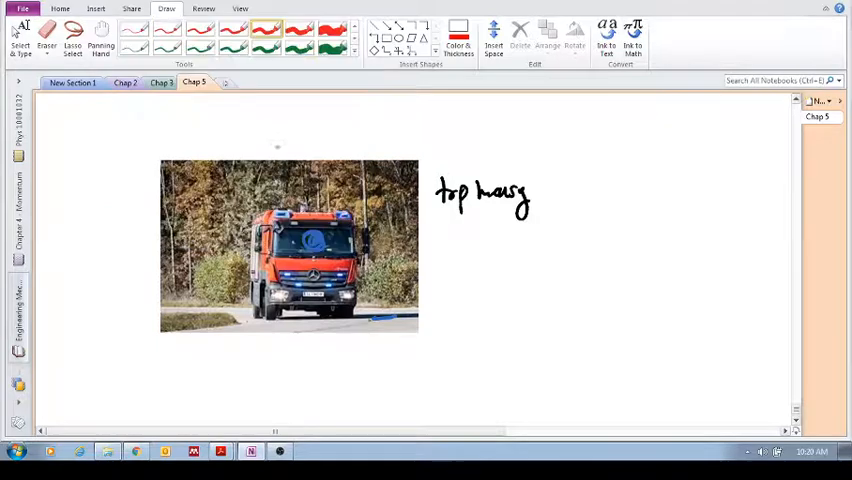
left_click_drag(360, 315, 395, 318)
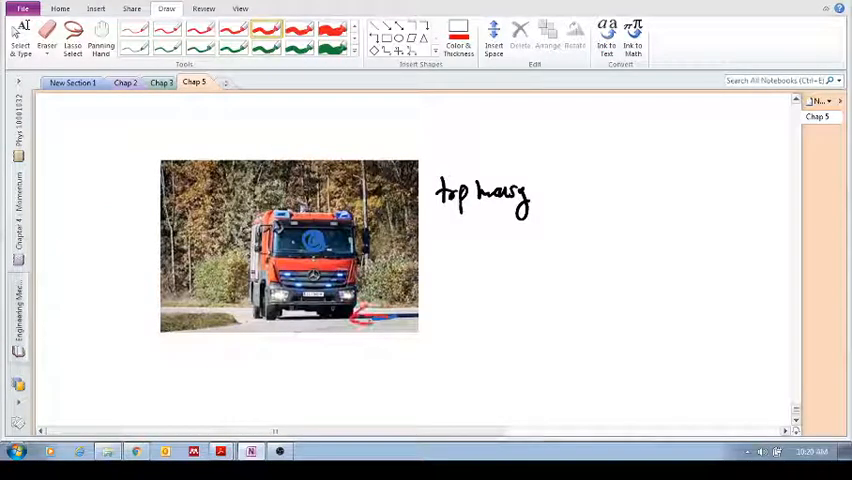
left_click_drag(350, 318, 290, 320)
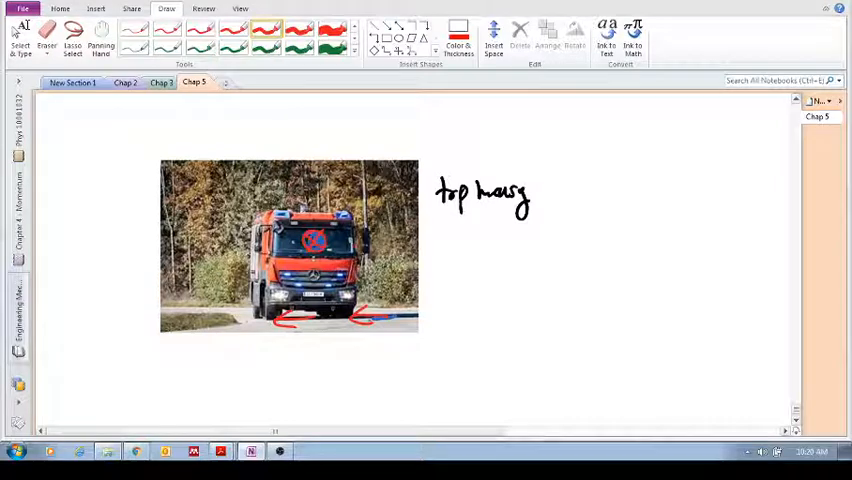
Write 'moments' beside the truck and add a downward arrow next to it
type("Mon")
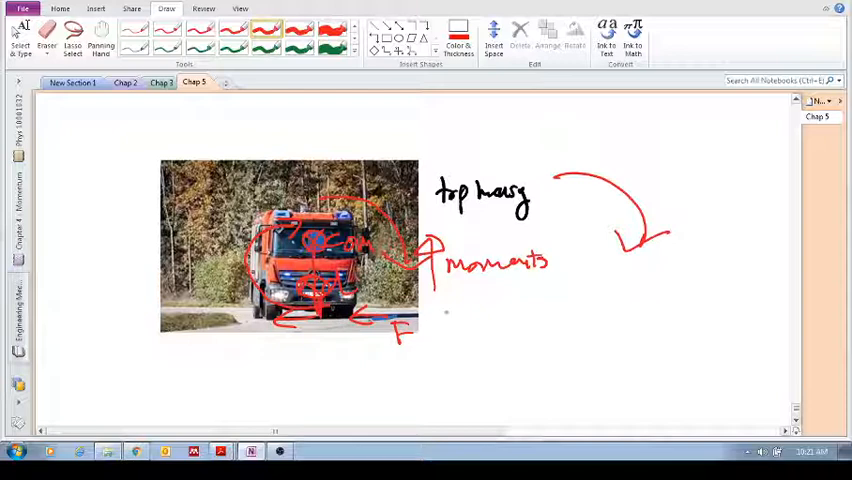
left_click_drag(545, 270, 550, 295)
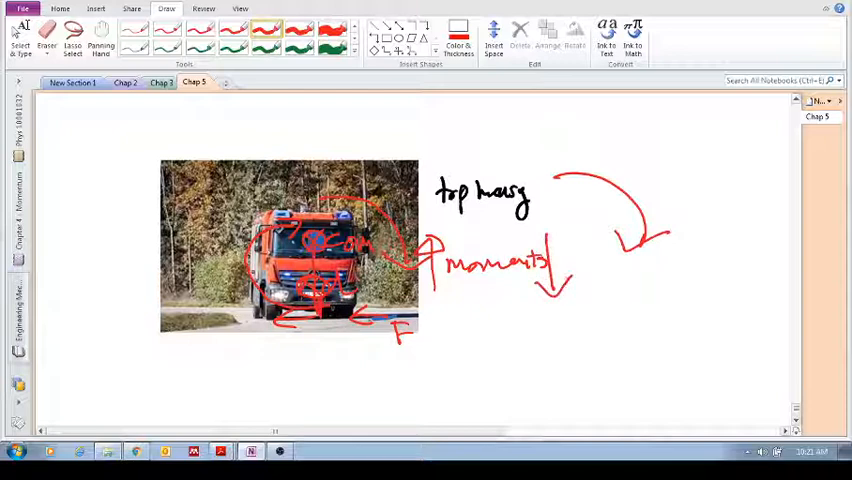